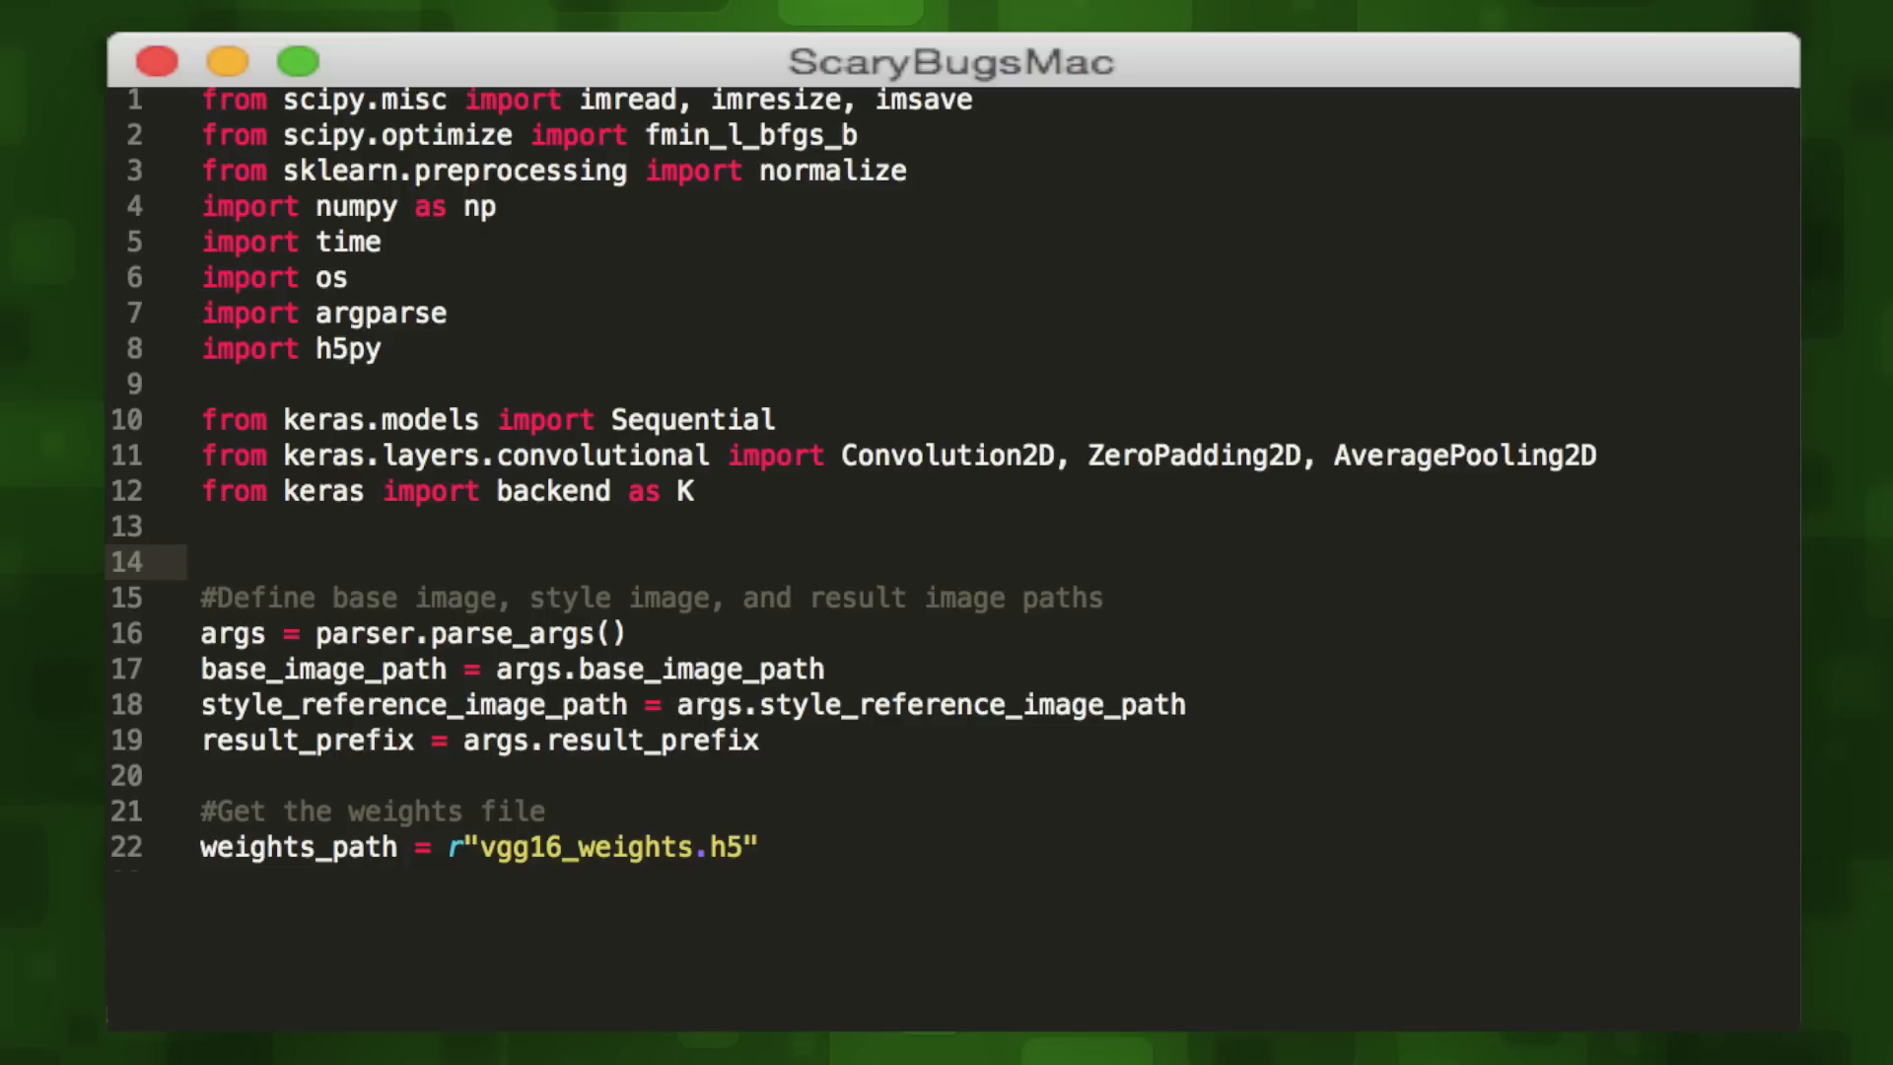
text(#Init bools to decide whether or not to resize)
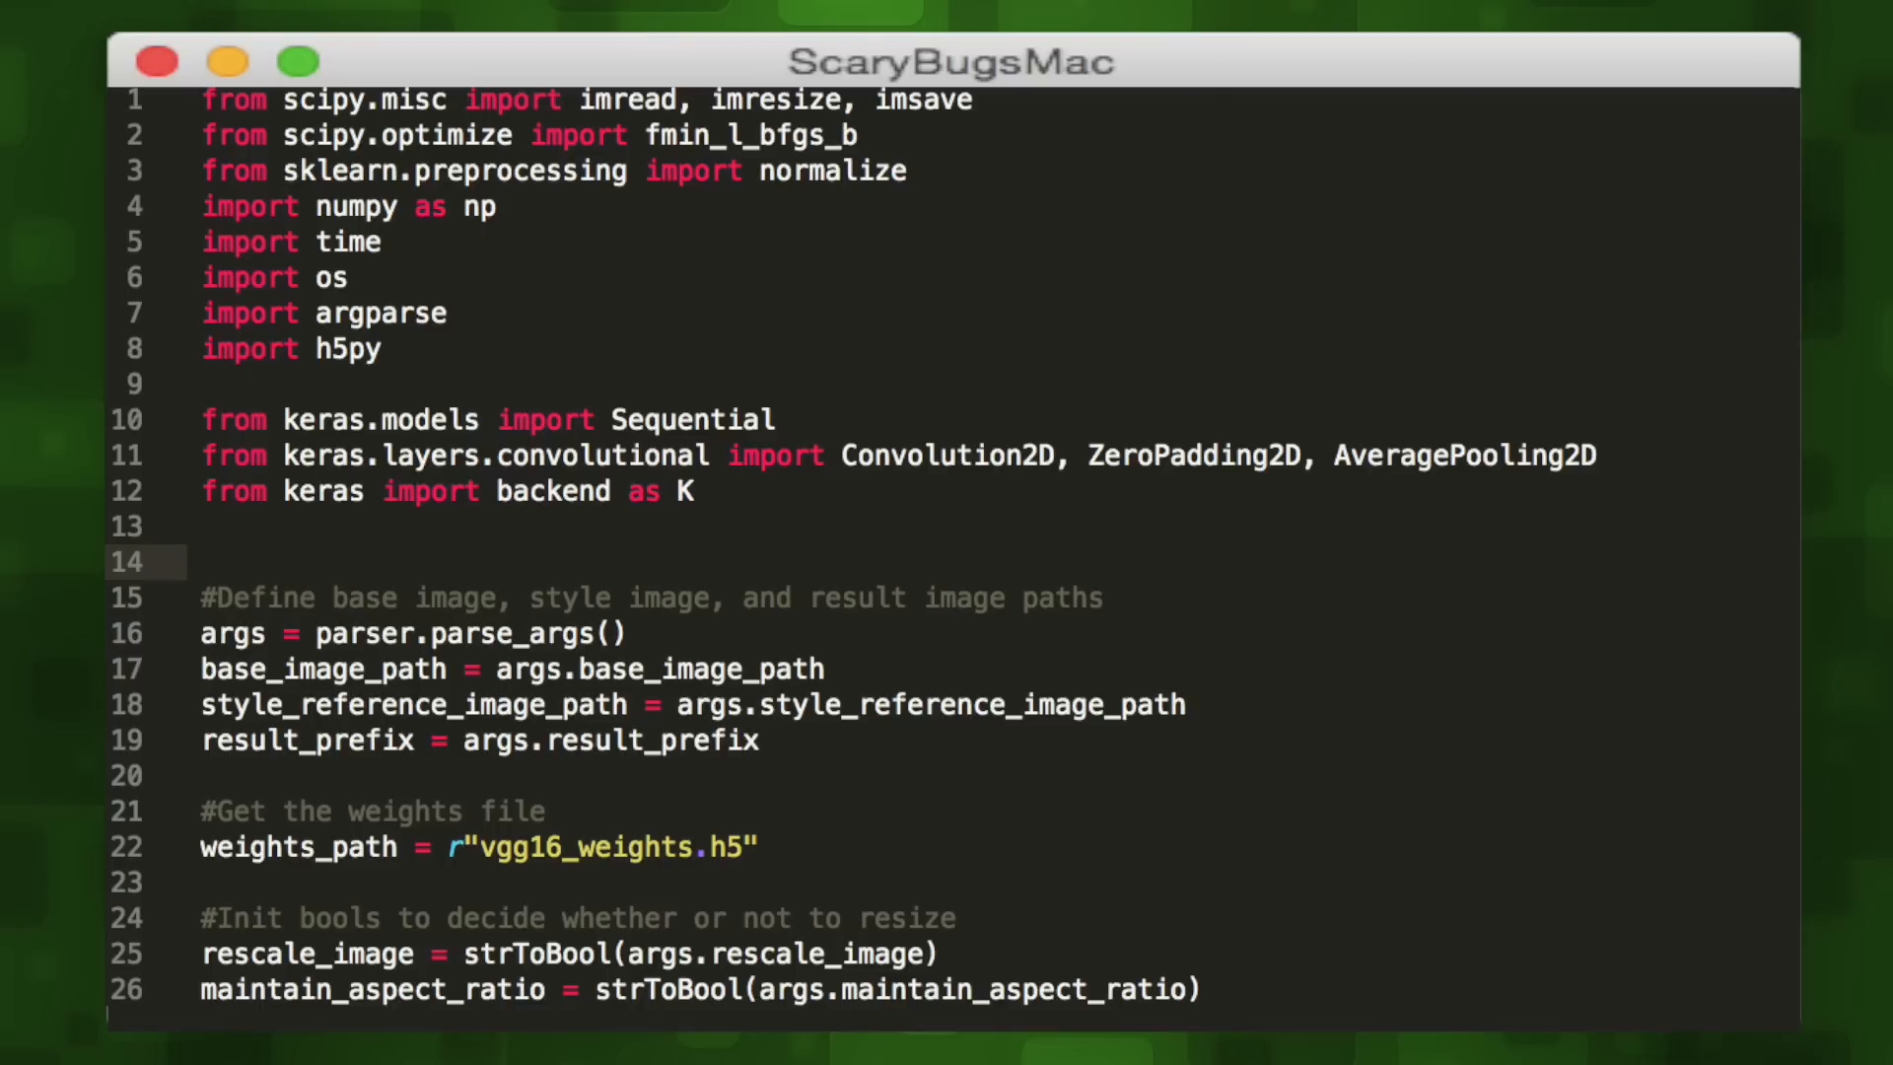
scroll(down, 3)
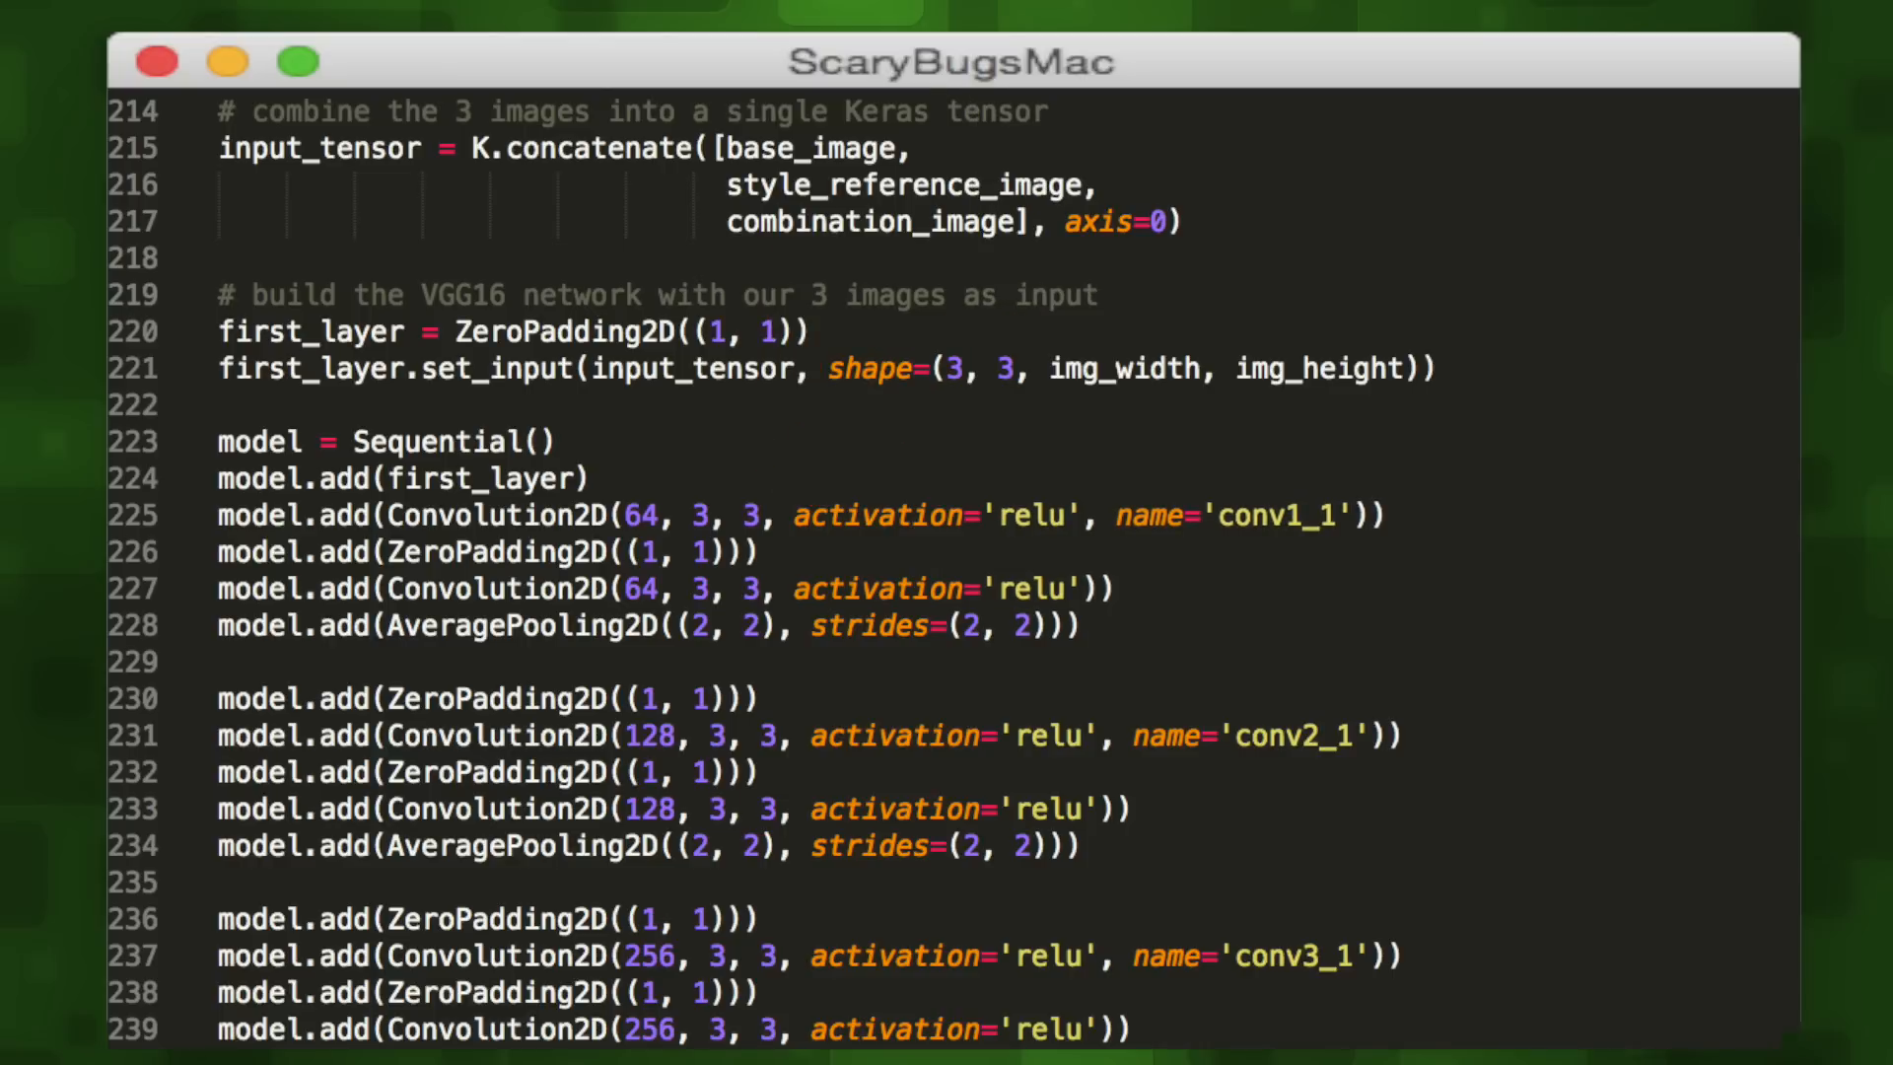
scroll(down, 3)
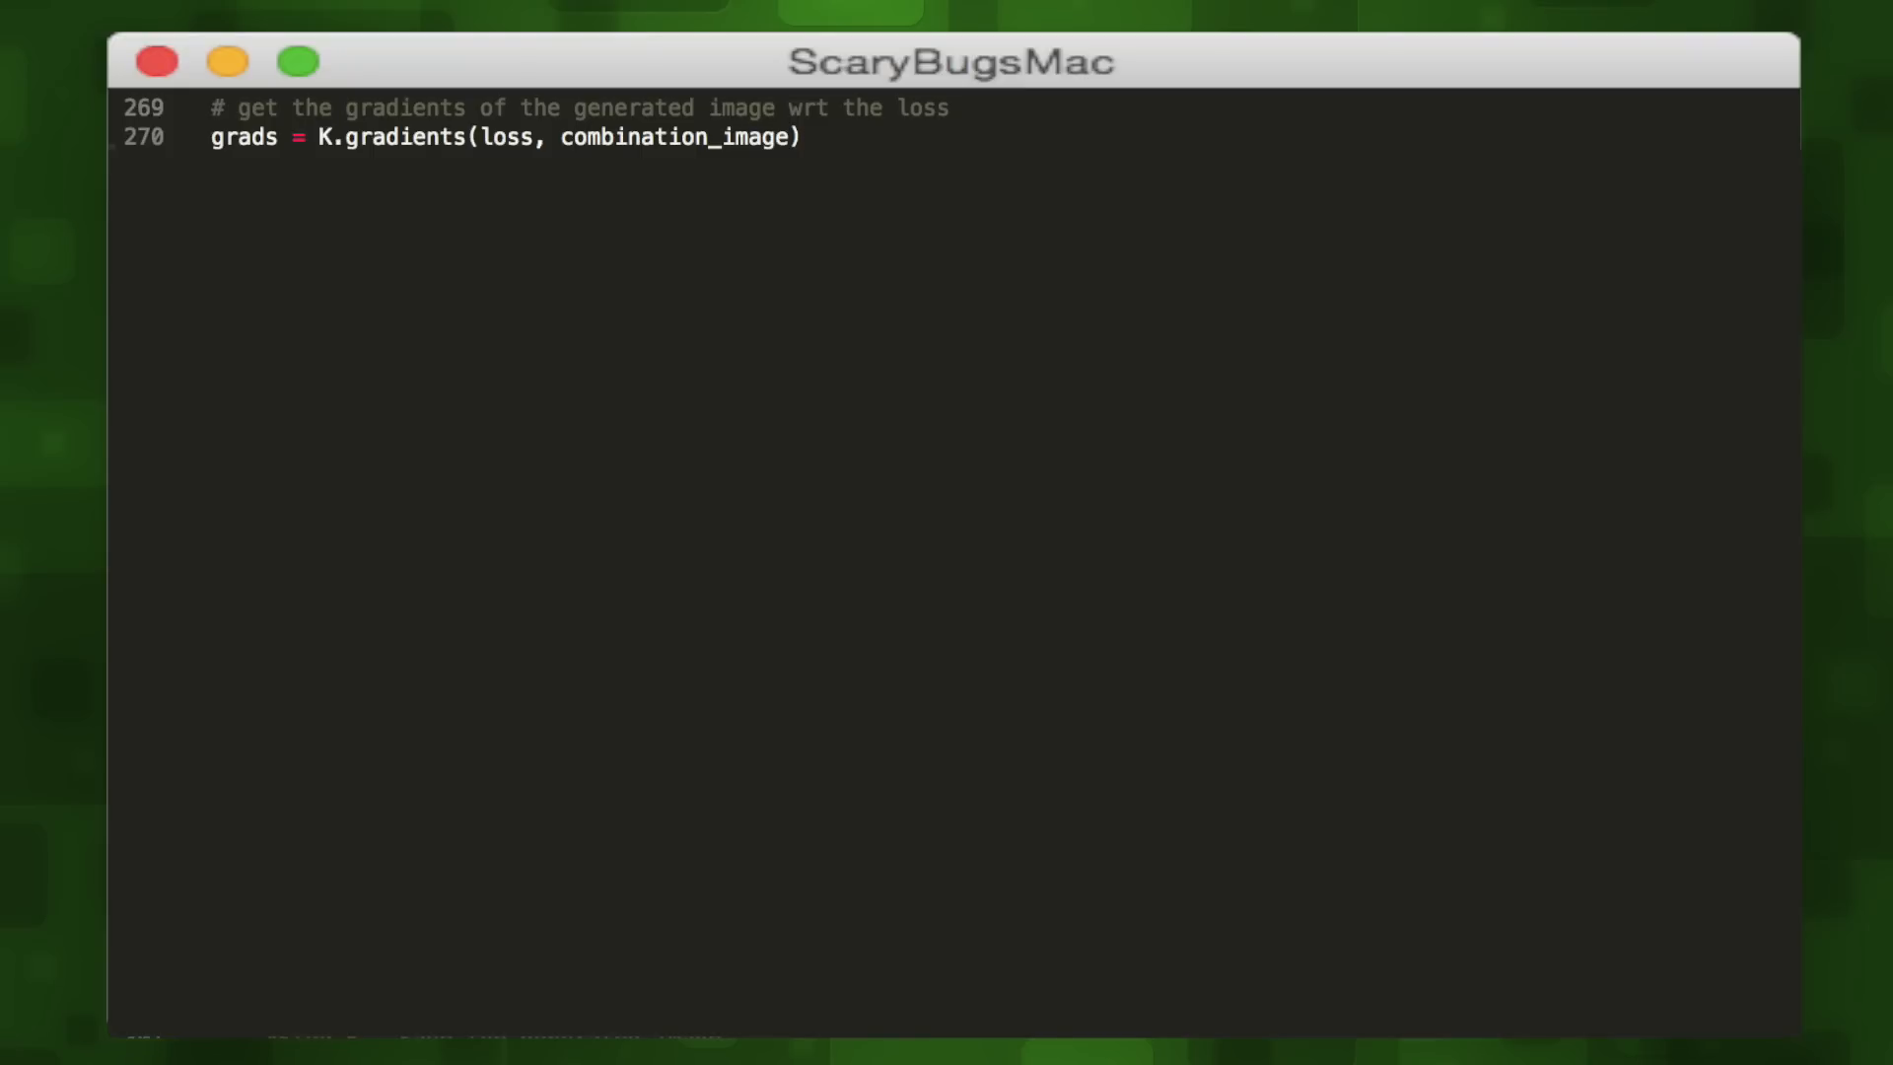
scroll(down, 3)
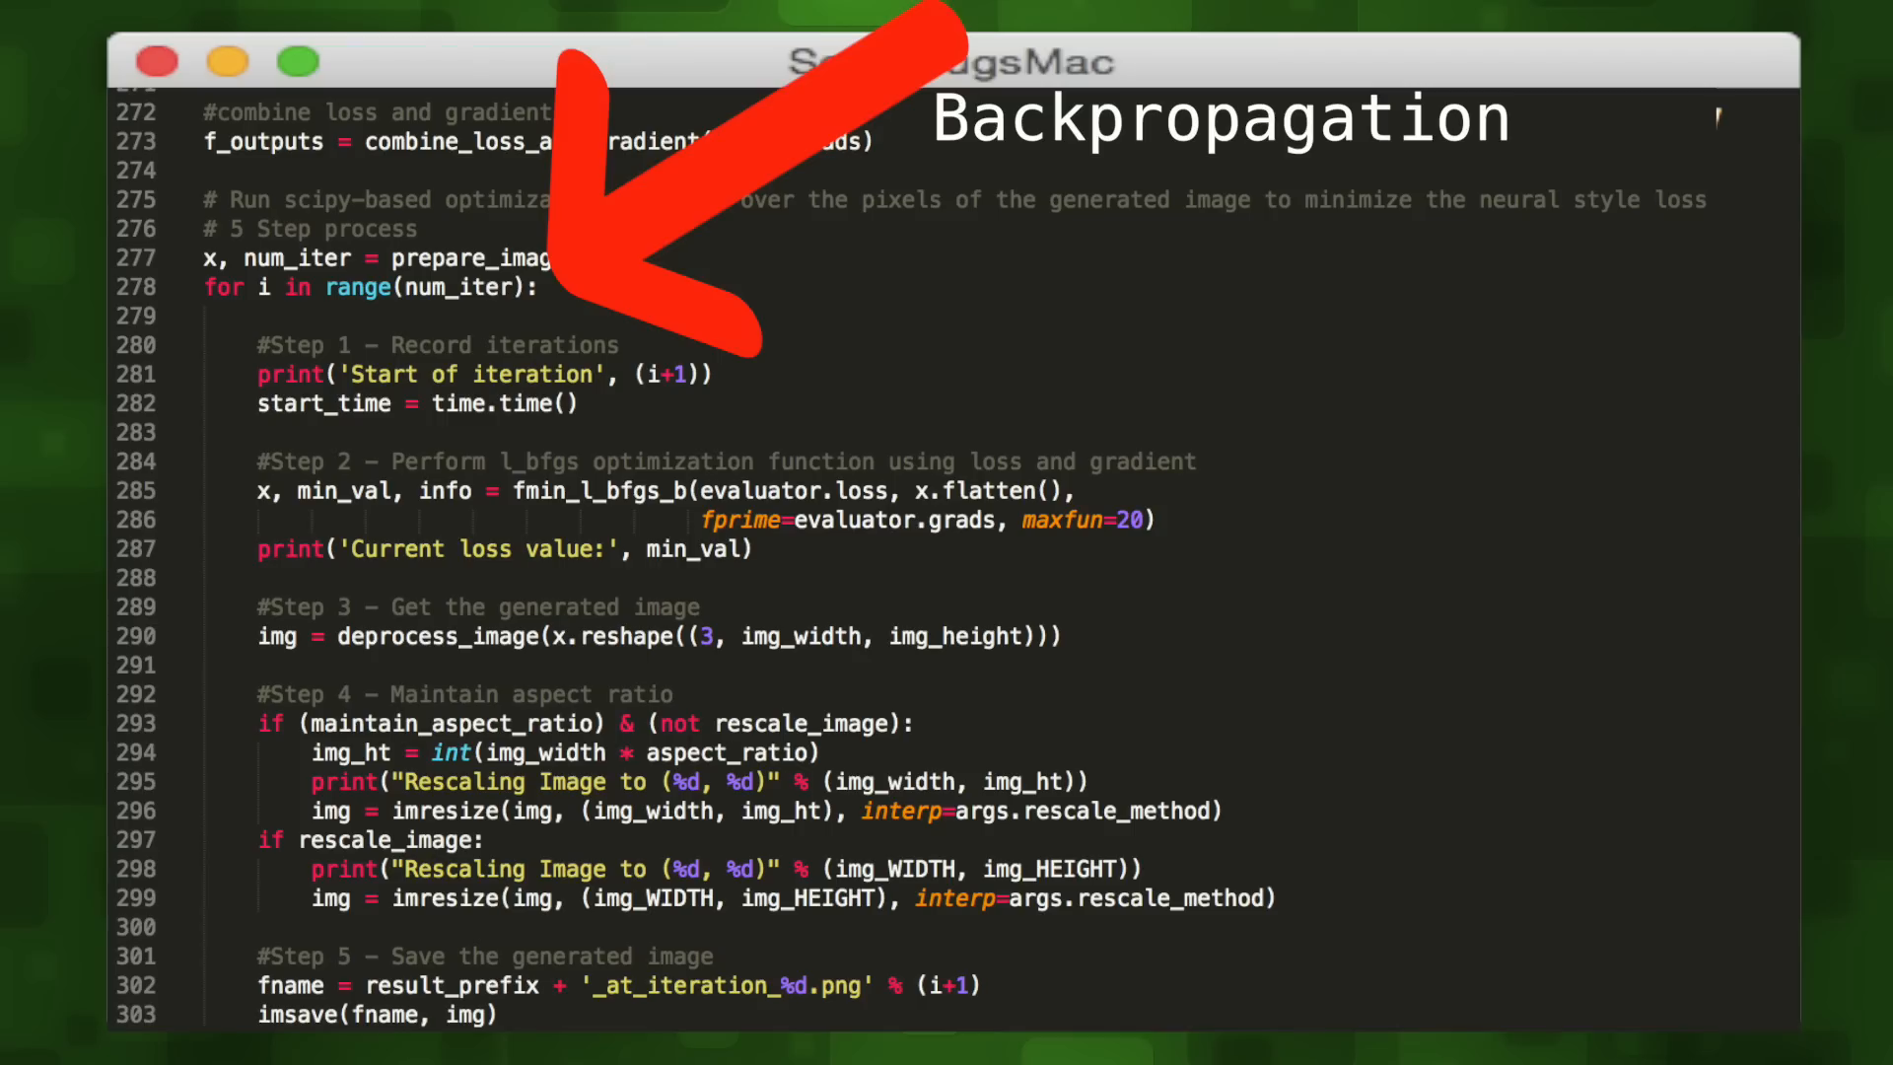